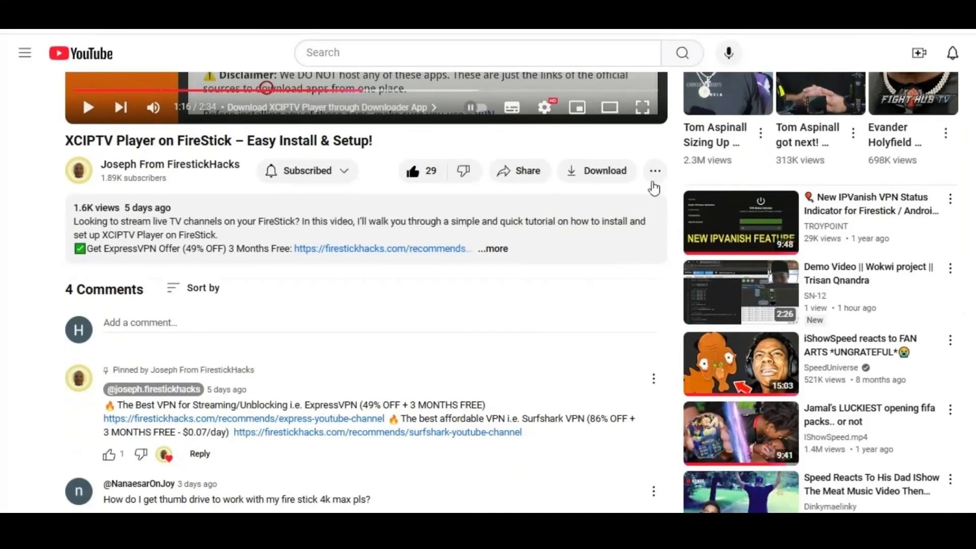
# Step: Send a US$5.00 Super Thanks on the XCIPTV Player video via the Thanks menu
pyautogui.click(654, 171)
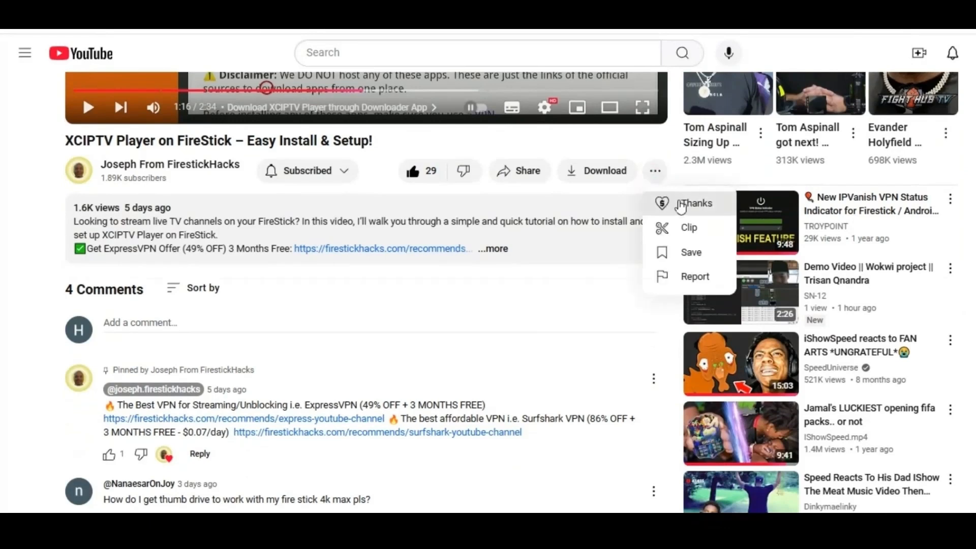
pyautogui.click(694, 202)
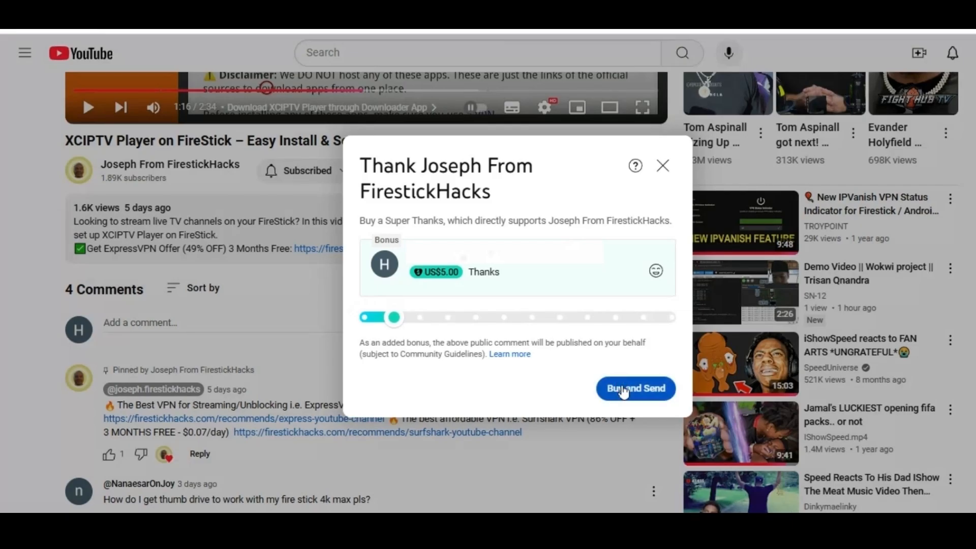
pyautogui.click(635, 388)
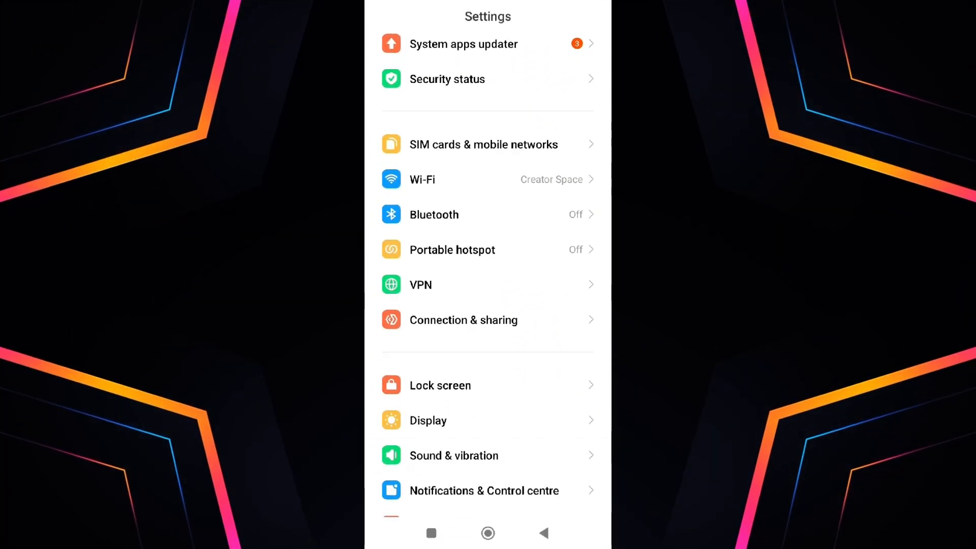
# Step: Switch on the Portable hotspot toggle in the phone's hotspot settings
pyautogui.click(452, 250)
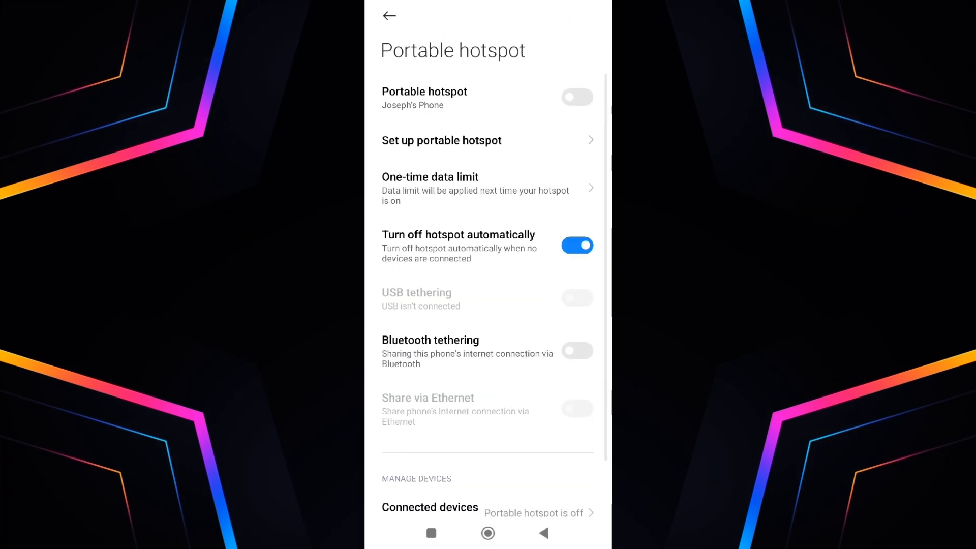
pyautogui.click(577, 97)
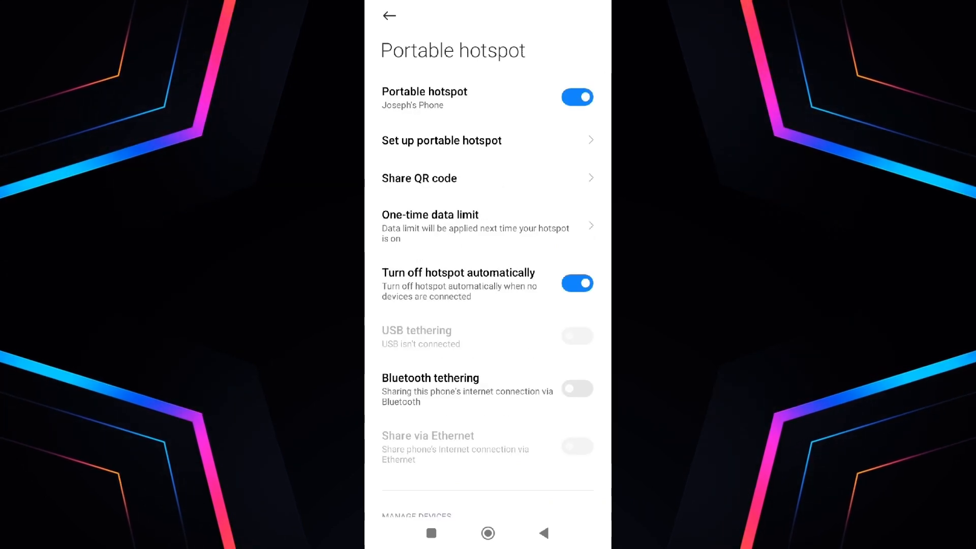
pyautogui.click(441, 141)
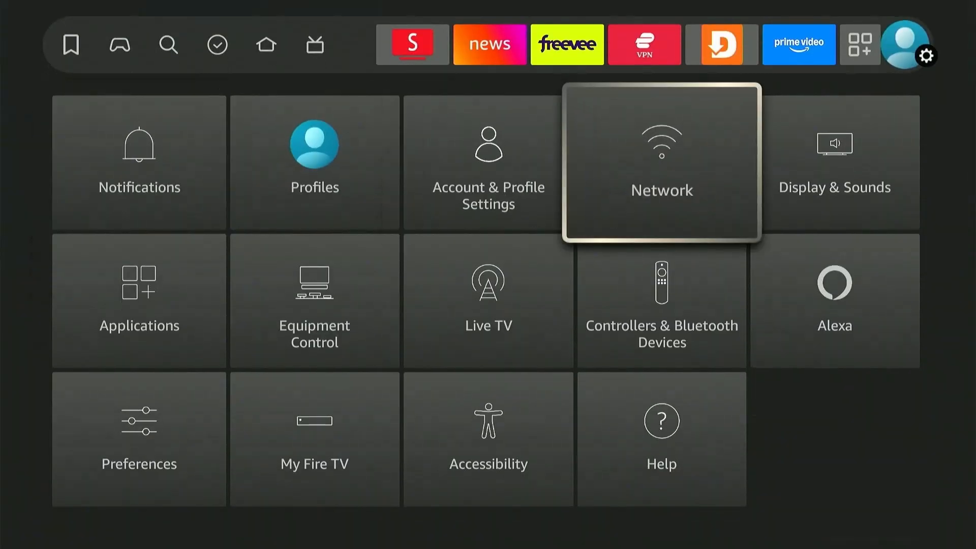
# Step: In Network settings, list all networks and join the phone's hotspot
pyautogui.click(660, 161)
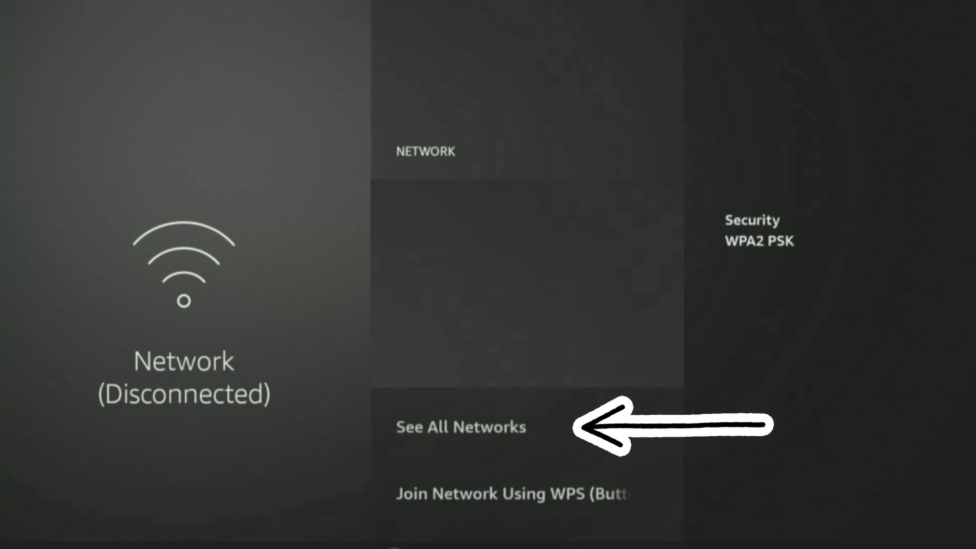
pyautogui.click(461, 427)
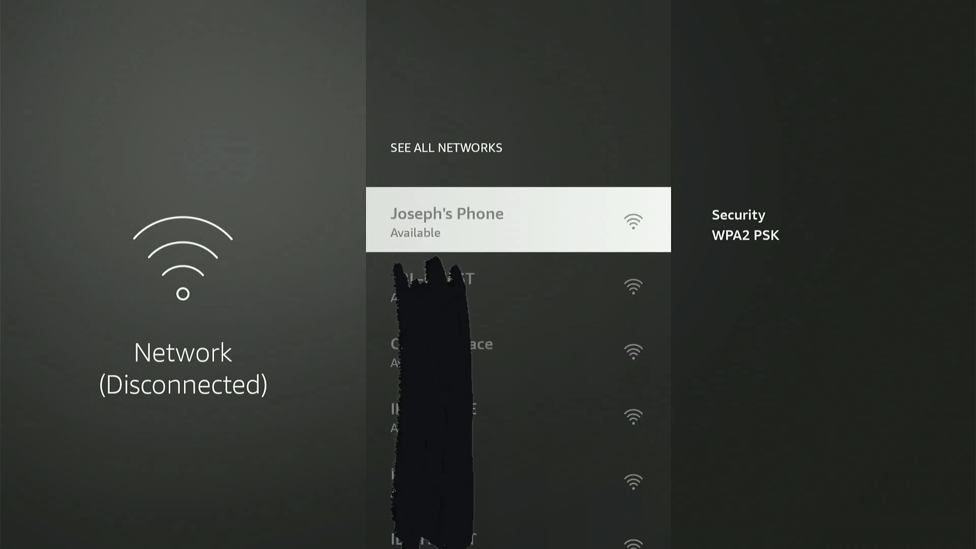
pyautogui.click(518, 219)
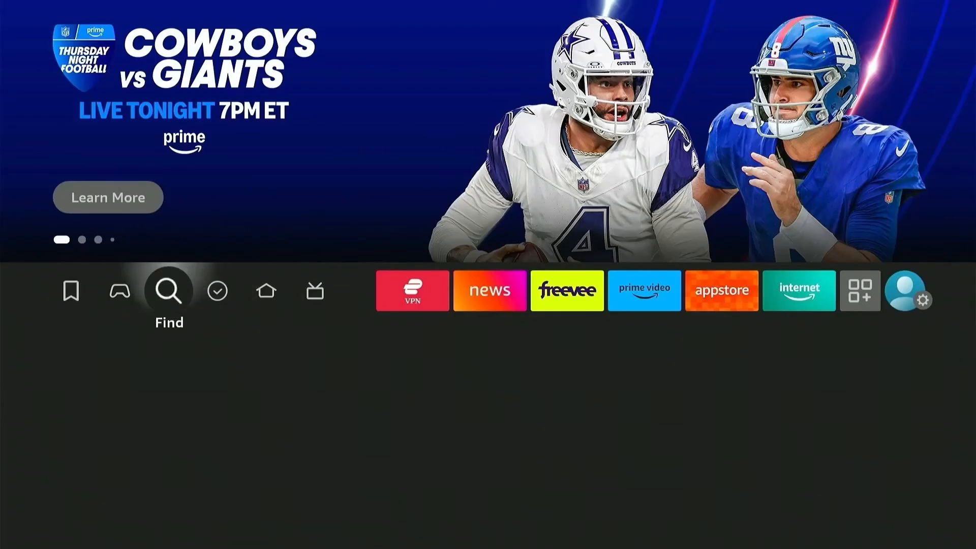
# Step: Search for Es File Explorer and open the app from its page
pyautogui.click(167, 290)
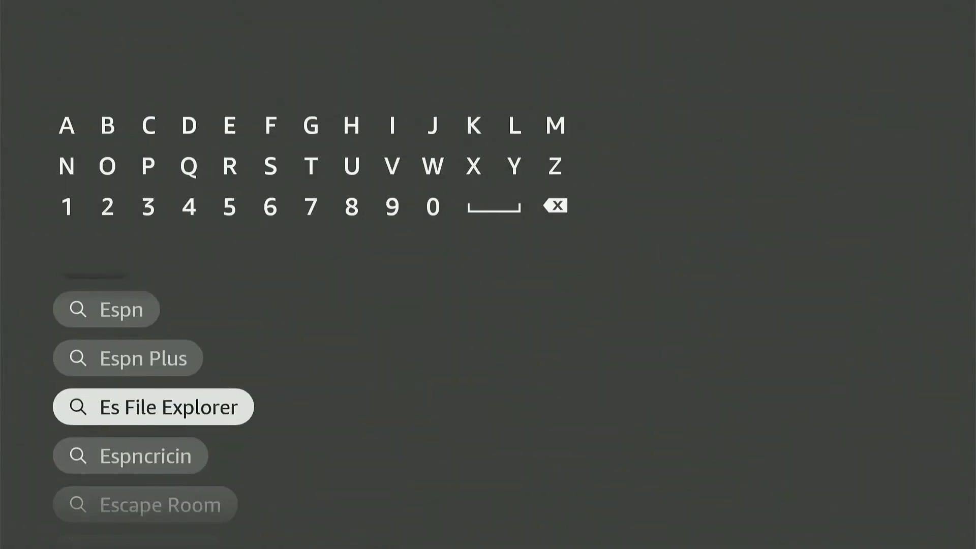
pyautogui.click(153, 406)
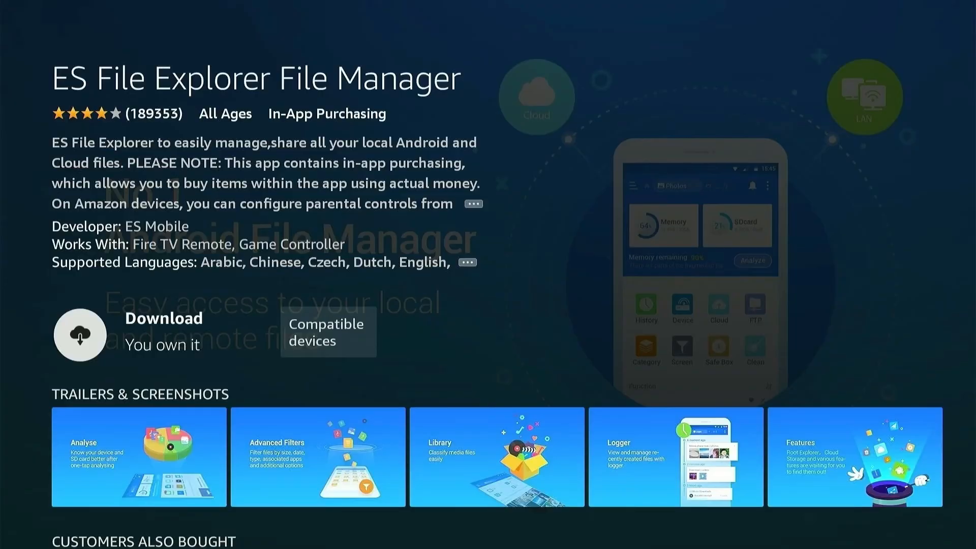
pyautogui.click(80, 335)
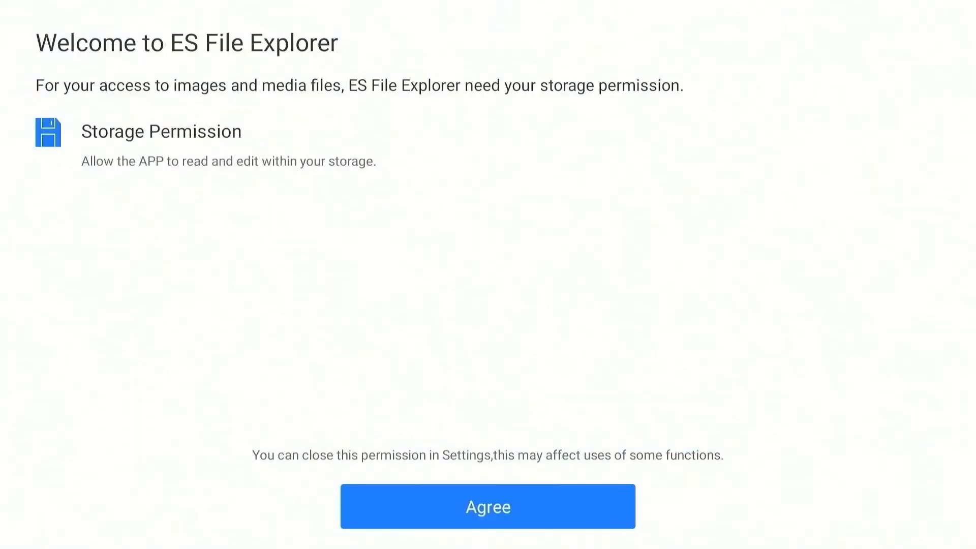
# Step: Agree to storage permission, then open Local > Download to view the APKs
pyautogui.click(488, 506)
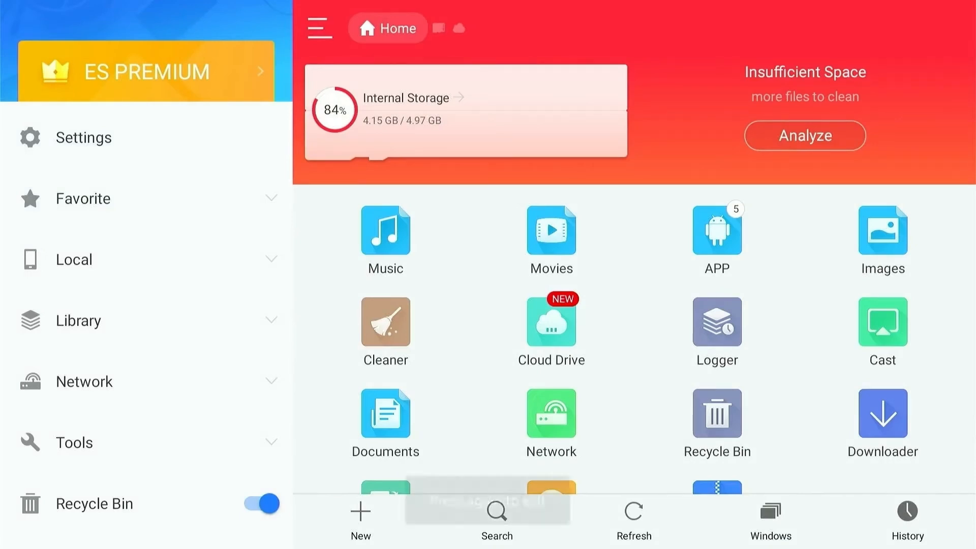
pyautogui.click(72, 259)
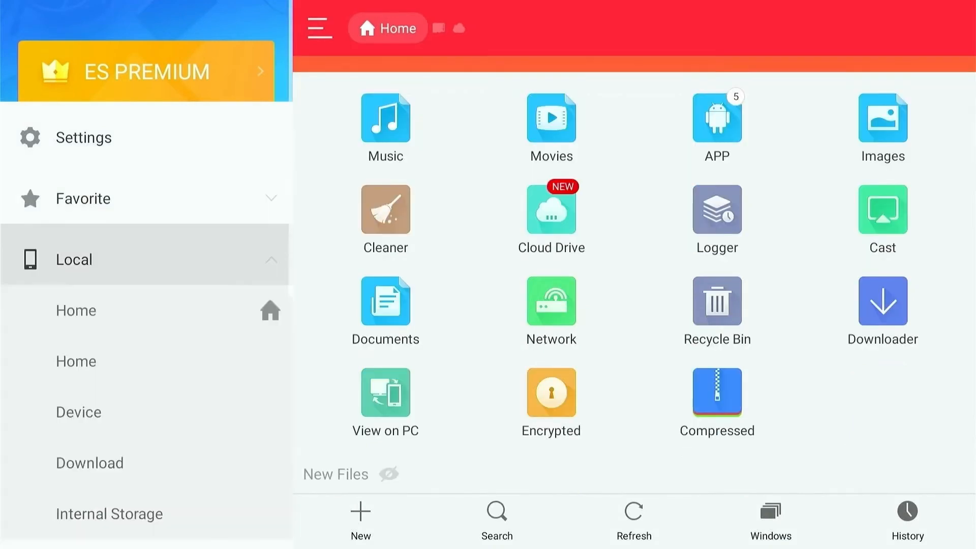
pyautogui.click(89, 462)
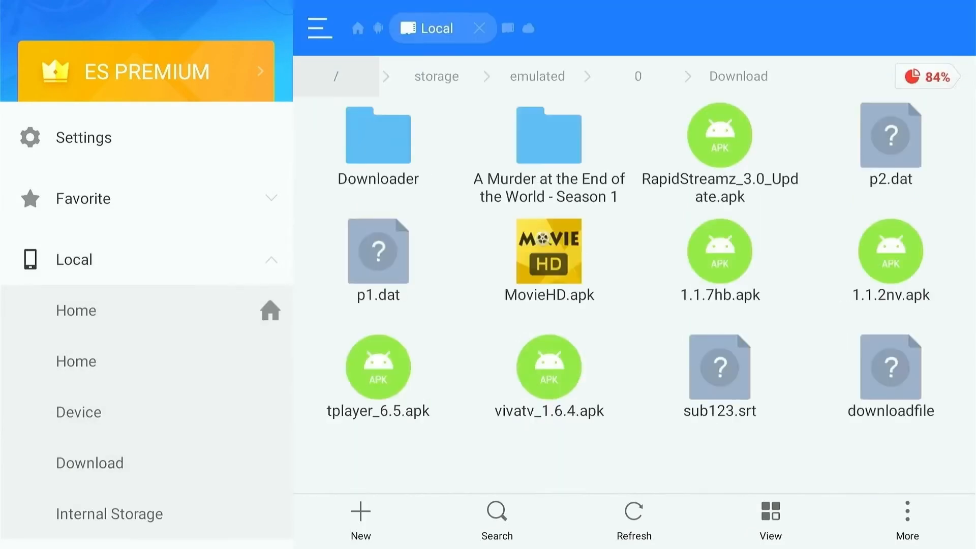
pyautogui.click(377, 143)
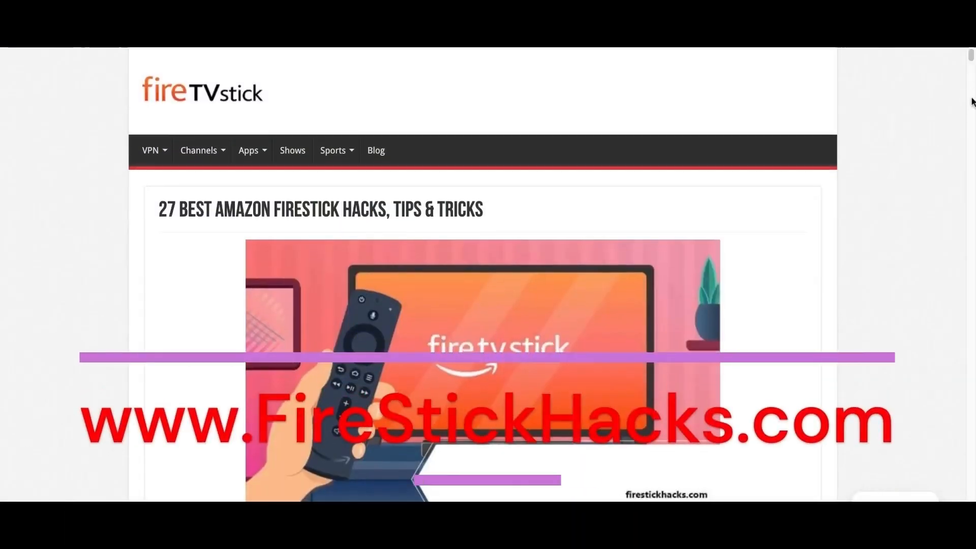
# Step: Scroll the FireStickHacks article and subscribe to Joseph From FirestickHacks on YouTube
pyautogui.scroll(-3)
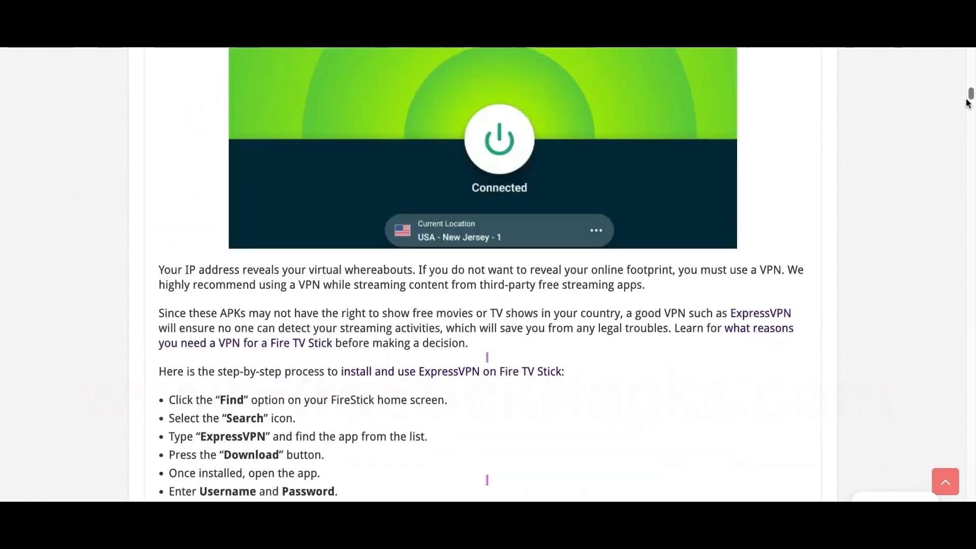
pyautogui.scroll(-3)
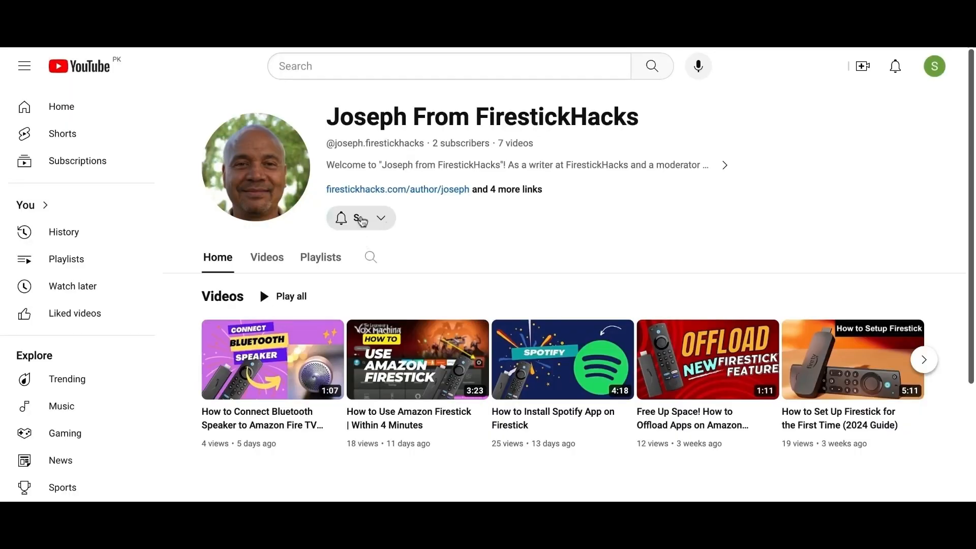
pyautogui.click(358, 218)
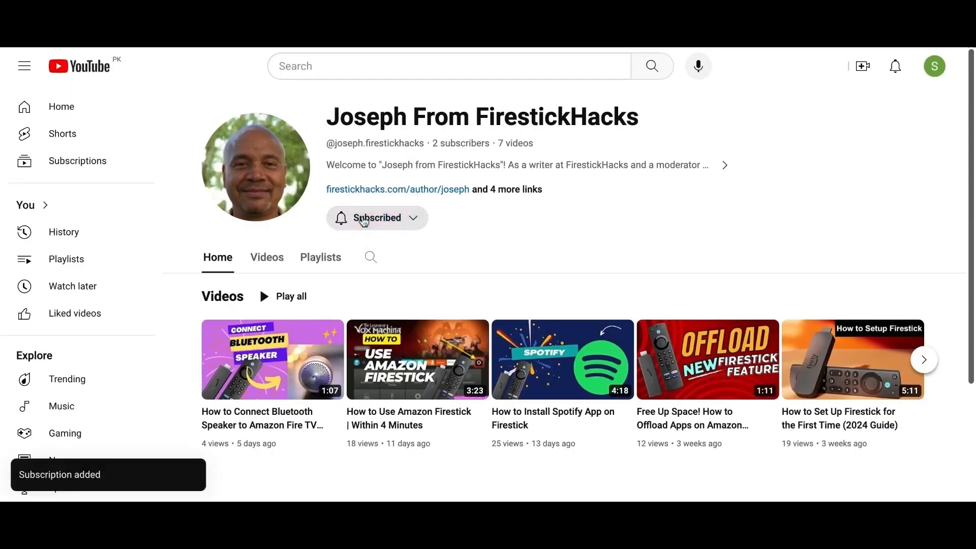